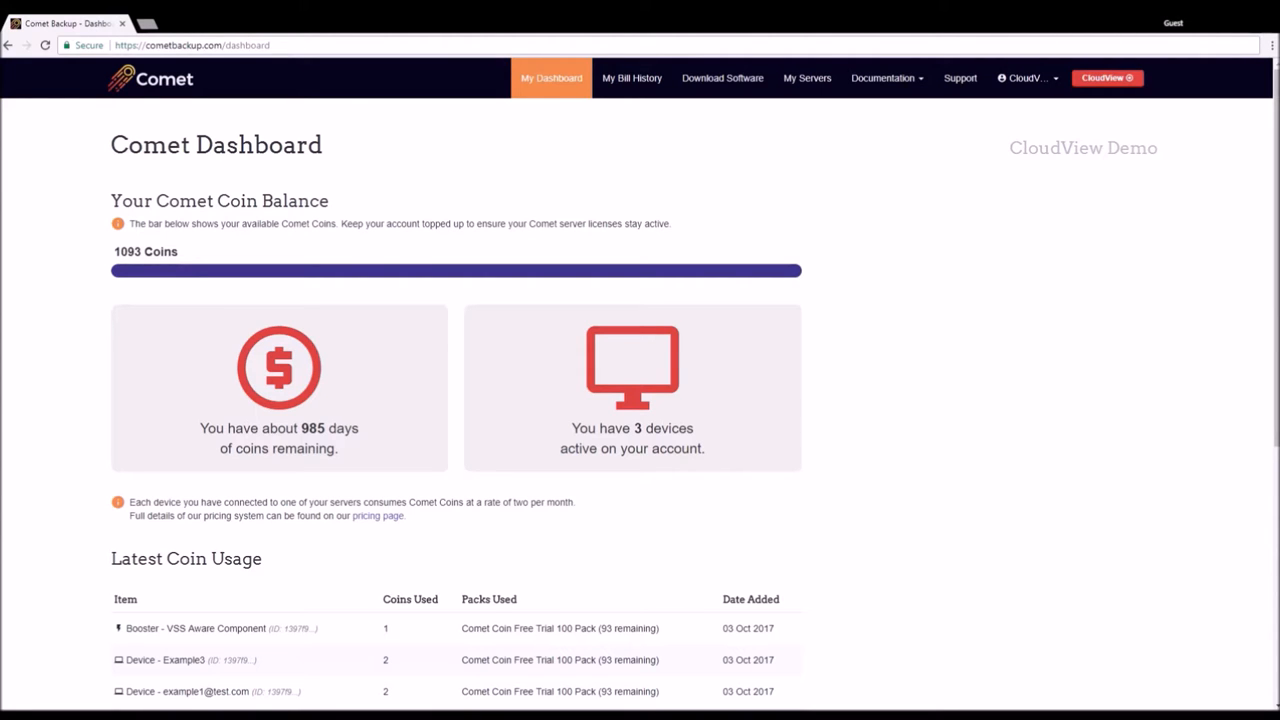
pyautogui.moveTo(944, 512)
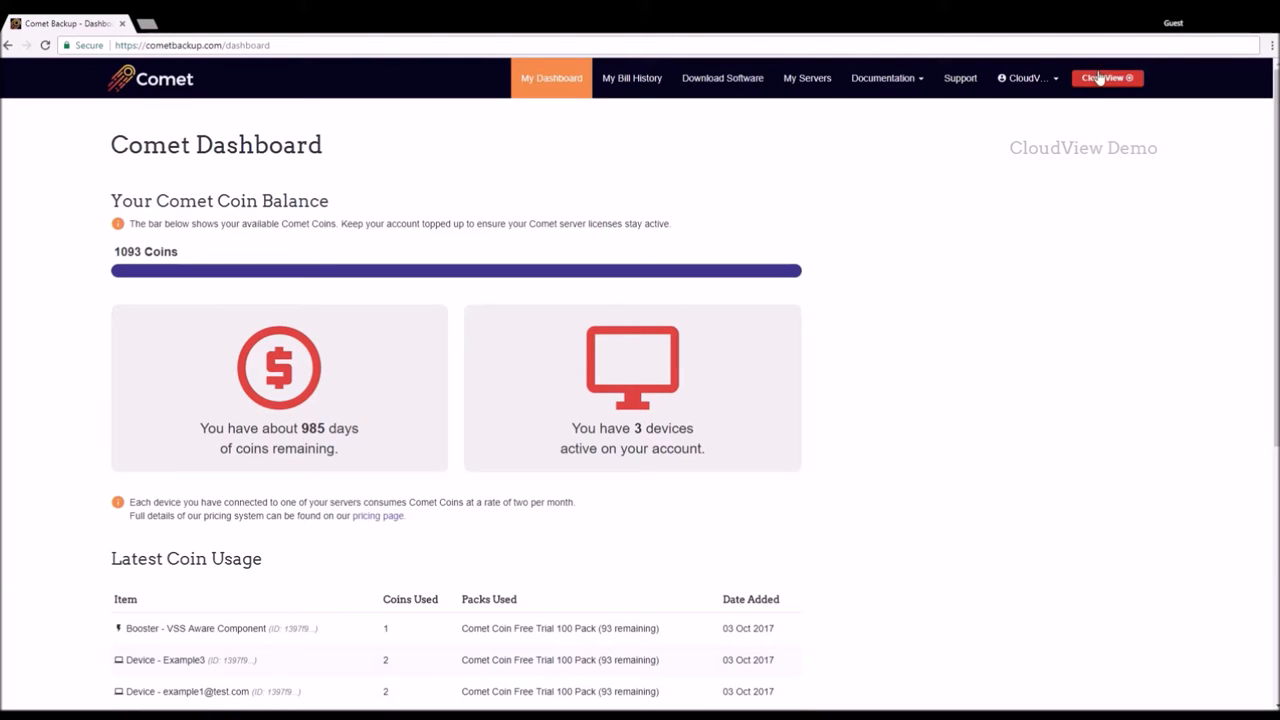
# Launch CloudView from the dashboard header and land on its welcome page.
pyautogui.click(1108, 78)
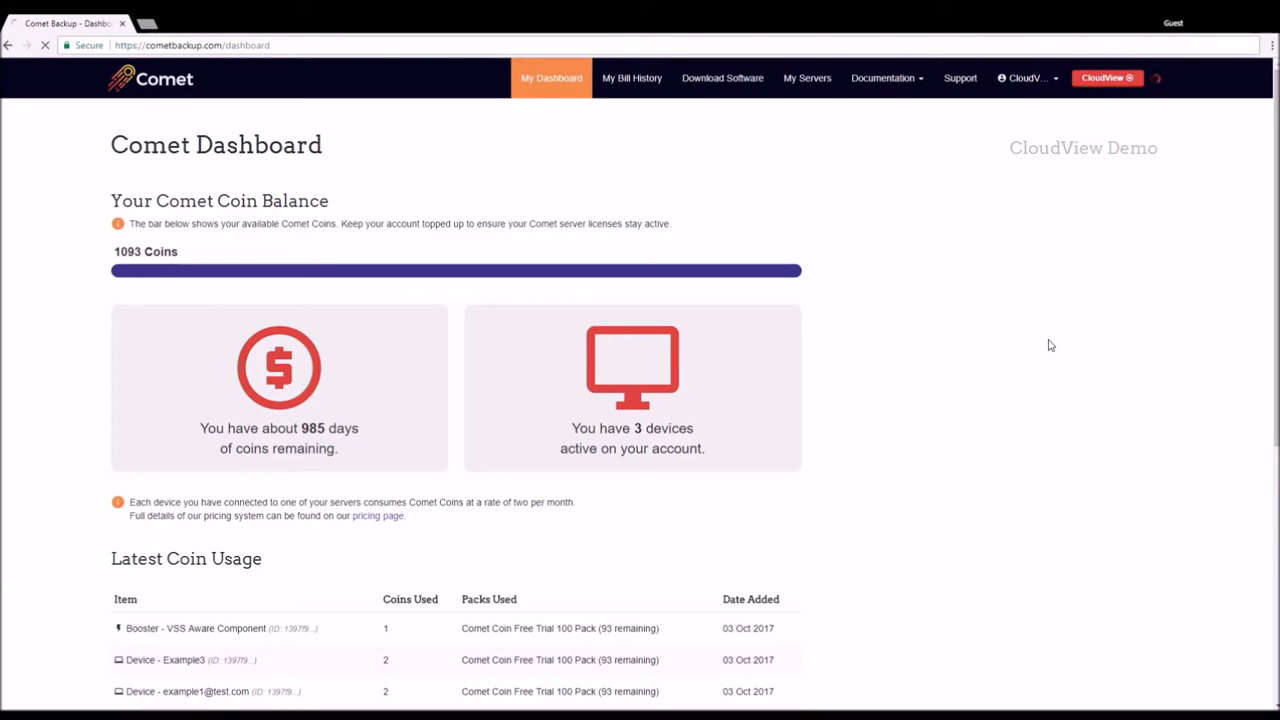
pyautogui.click(1108, 78)
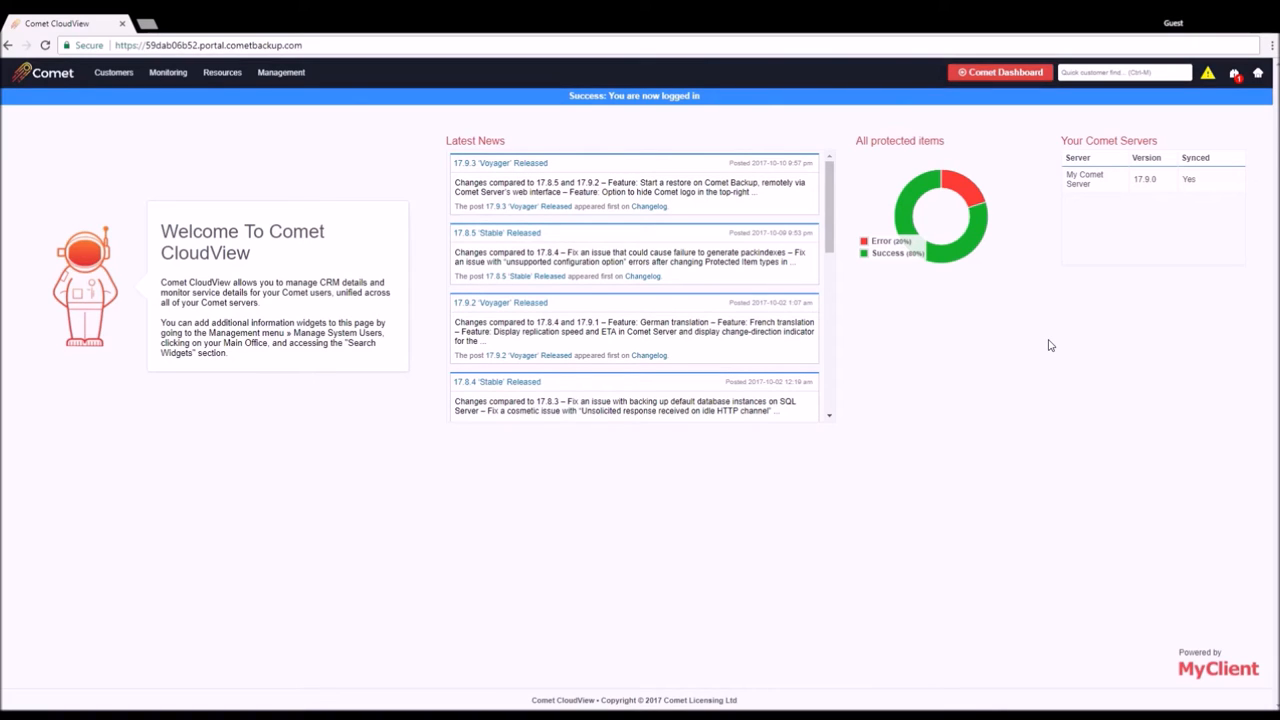
# Start adding a new customer via Customers > Add Customer, reaching the empty Step 1 account form.
pyautogui.click(112, 72)
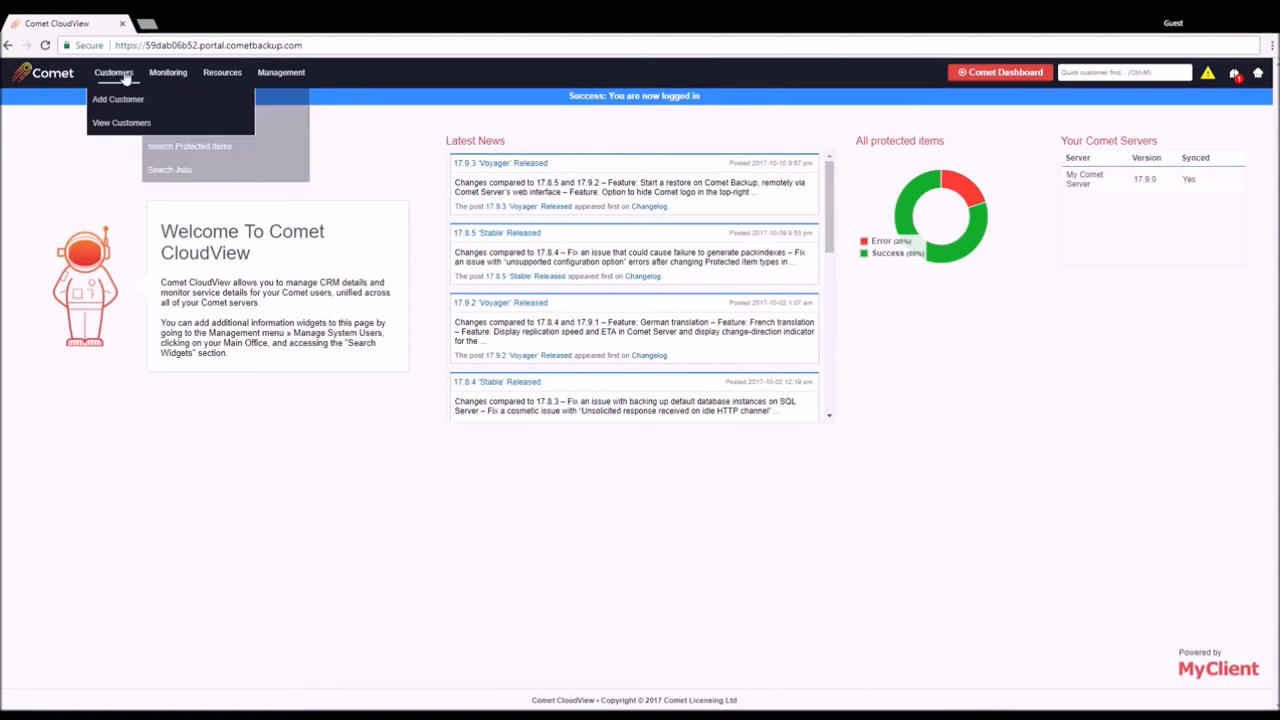
pyautogui.click(118, 100)
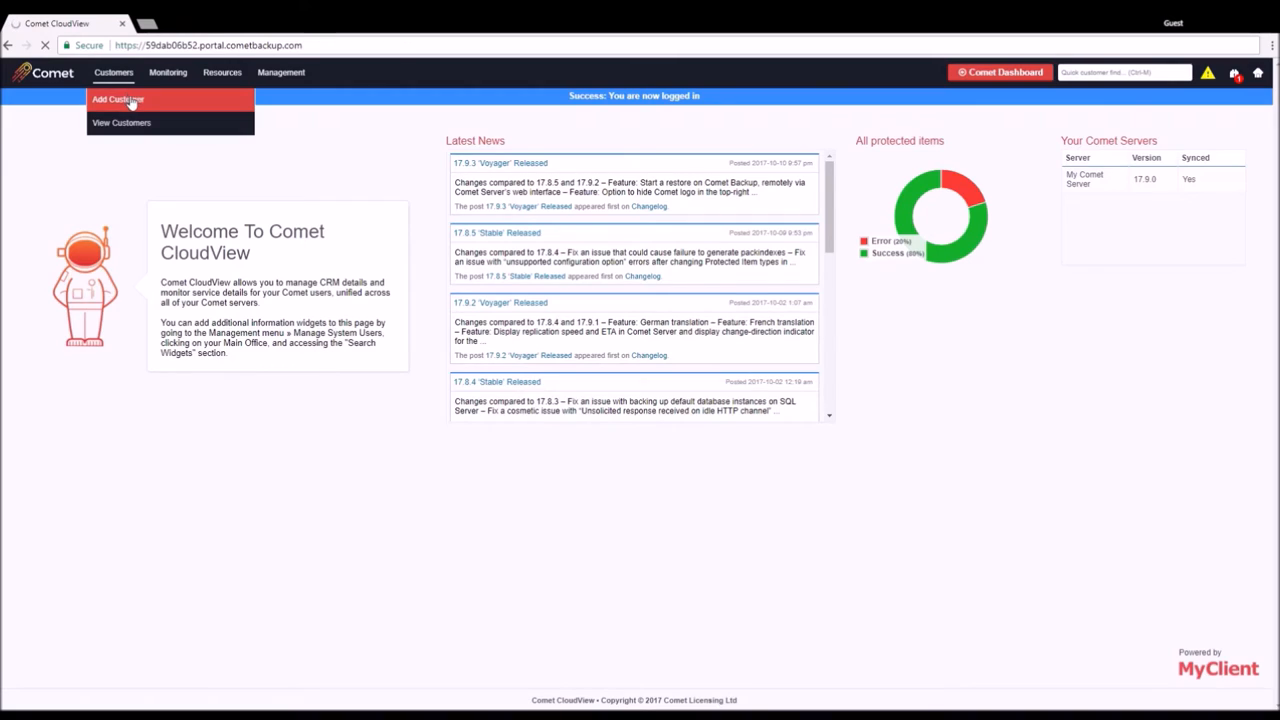
pyautogui.click(118, 100)
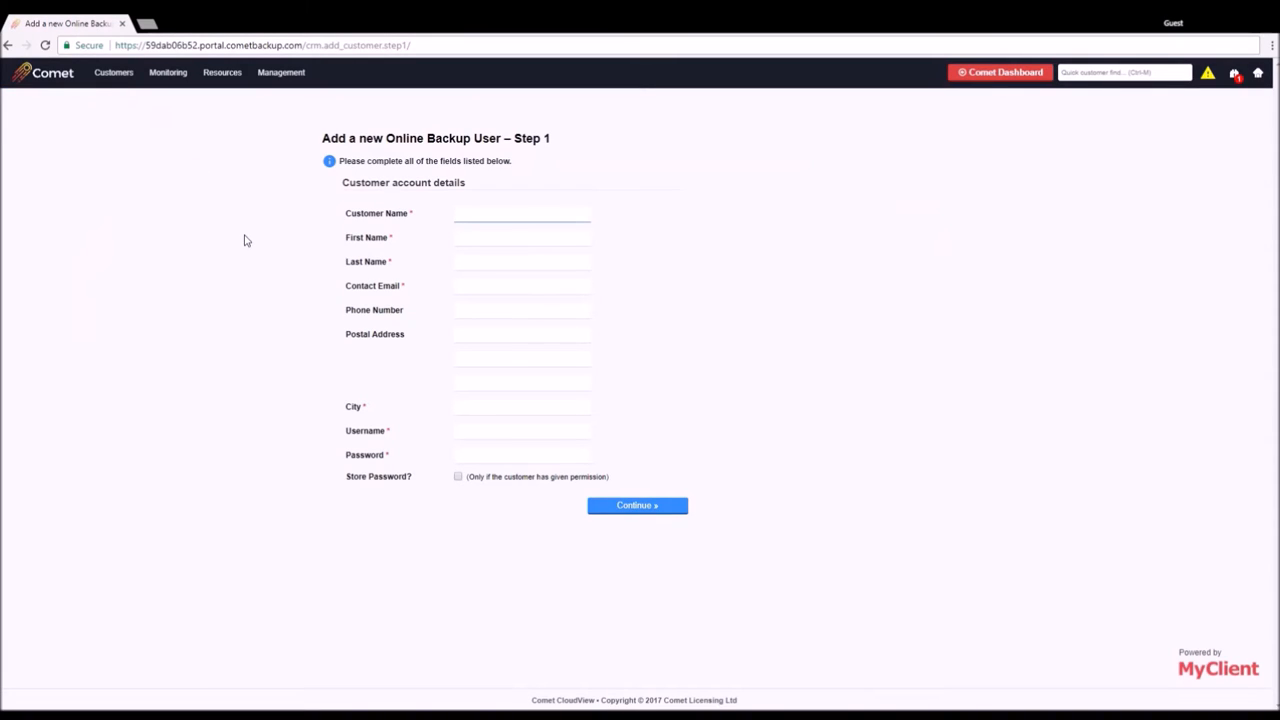
pyautogui.click(520, 212)
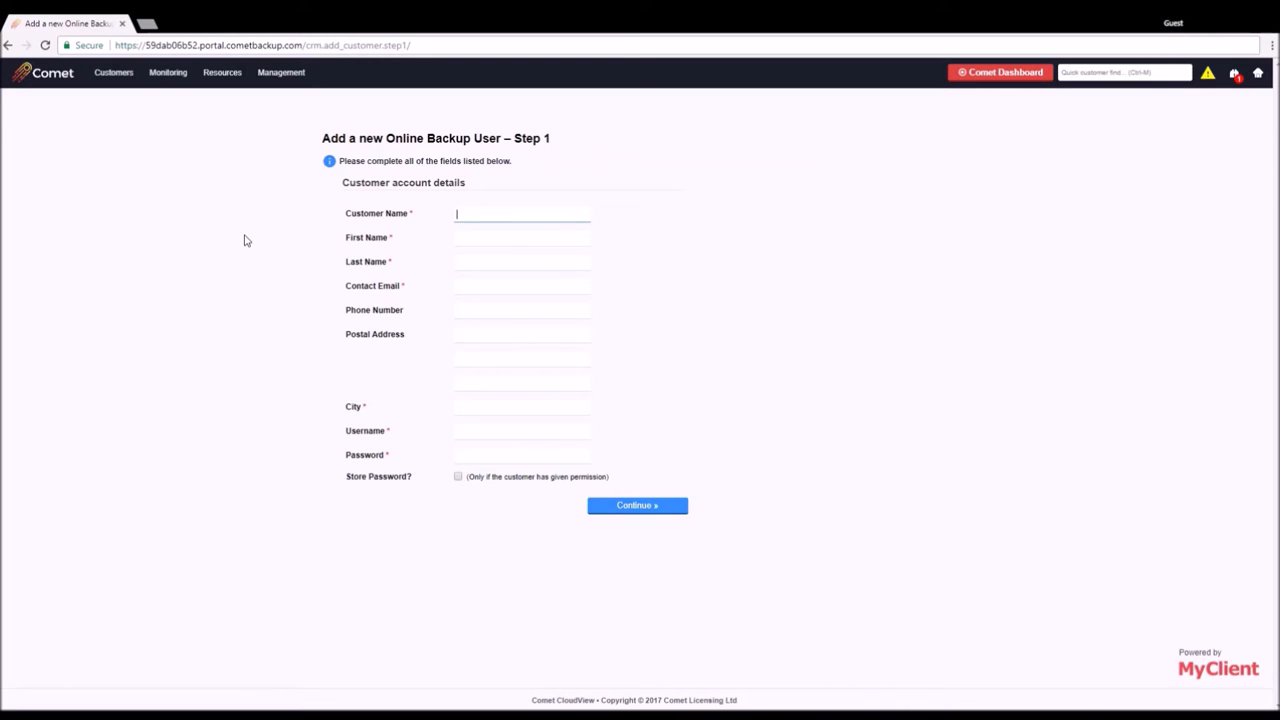
pyautogui.click(112, 72)
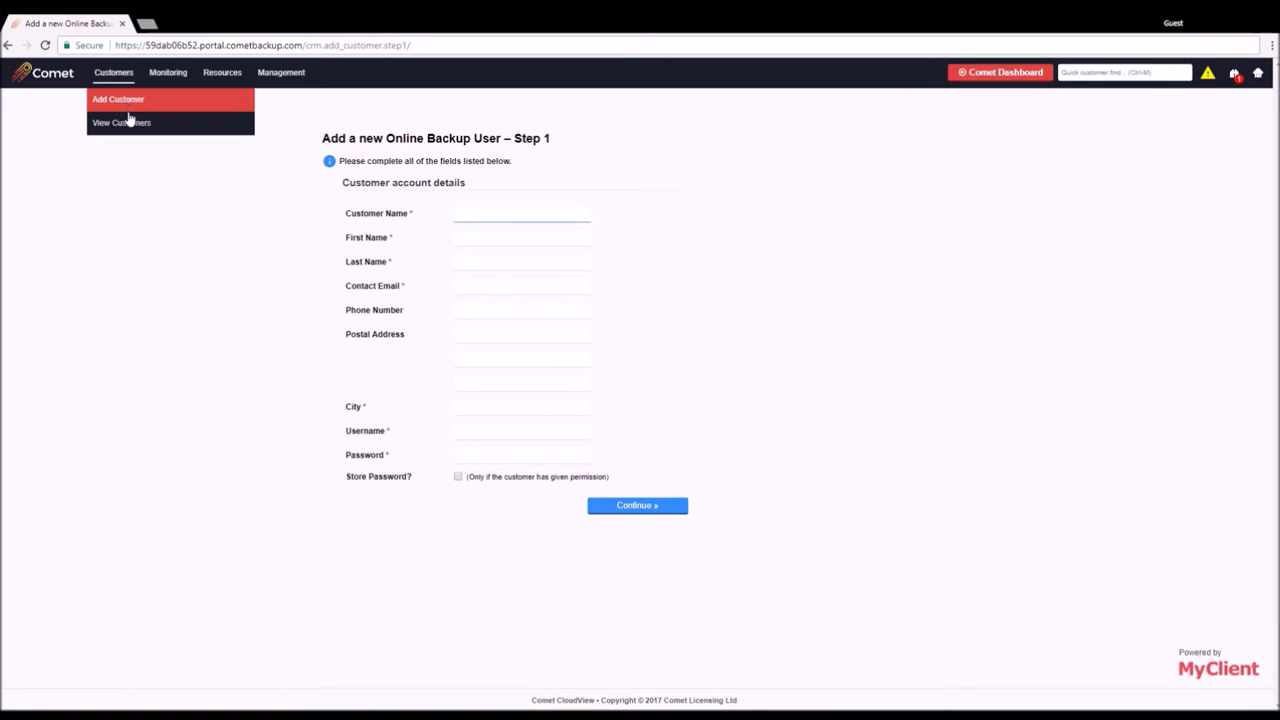
# Show all eight example customers and expand the search filter builder above the list.
pyautogui.click(120, 122)
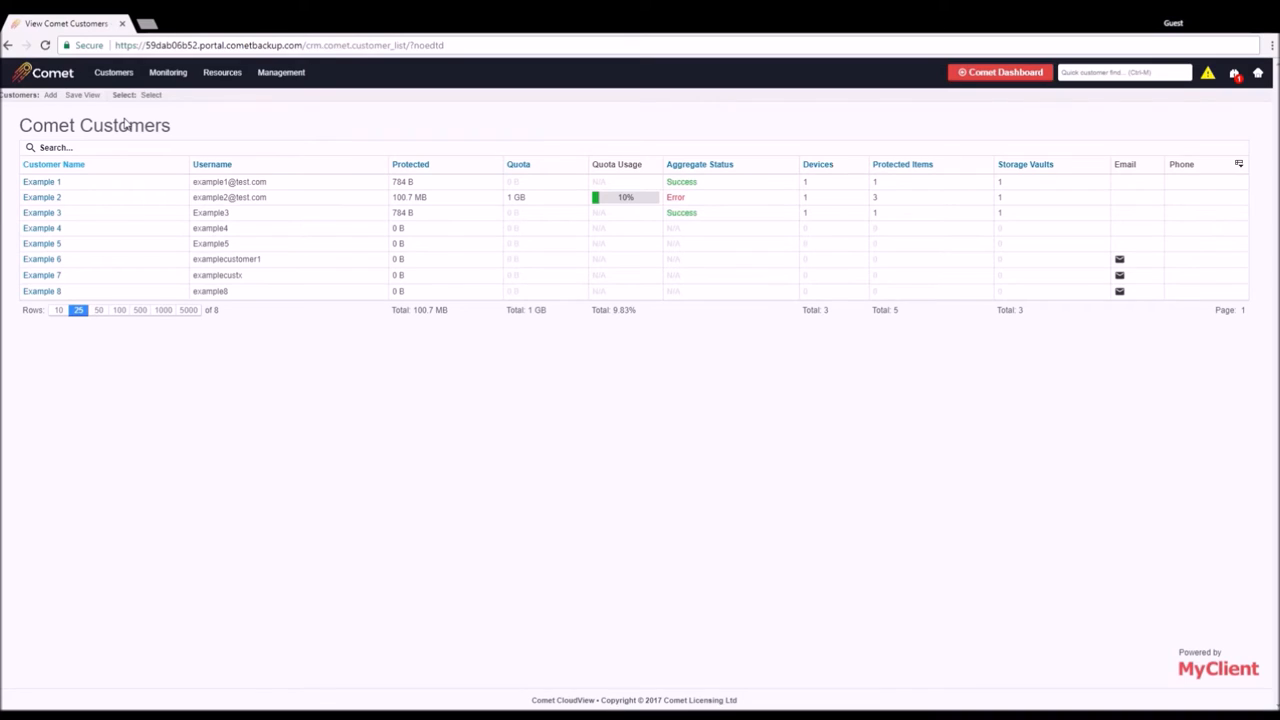
pyautogui.moveTo(238, 126)
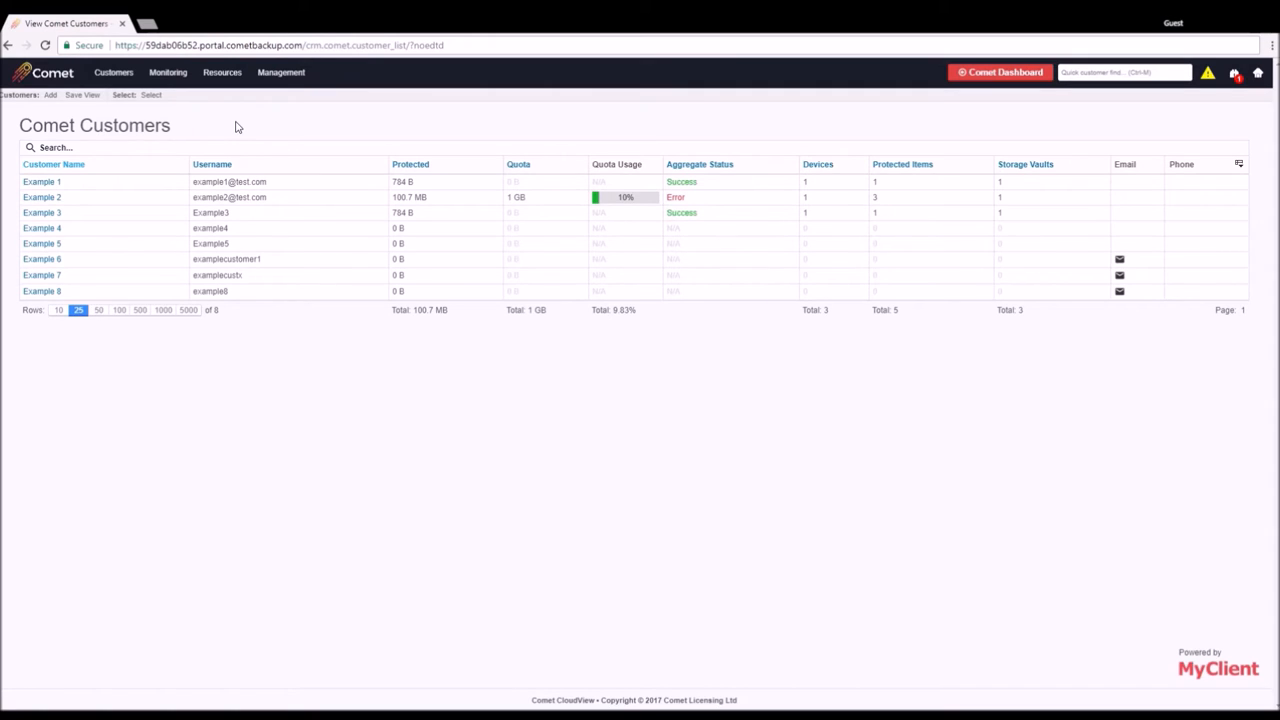
pyautogui.click(56, 148)
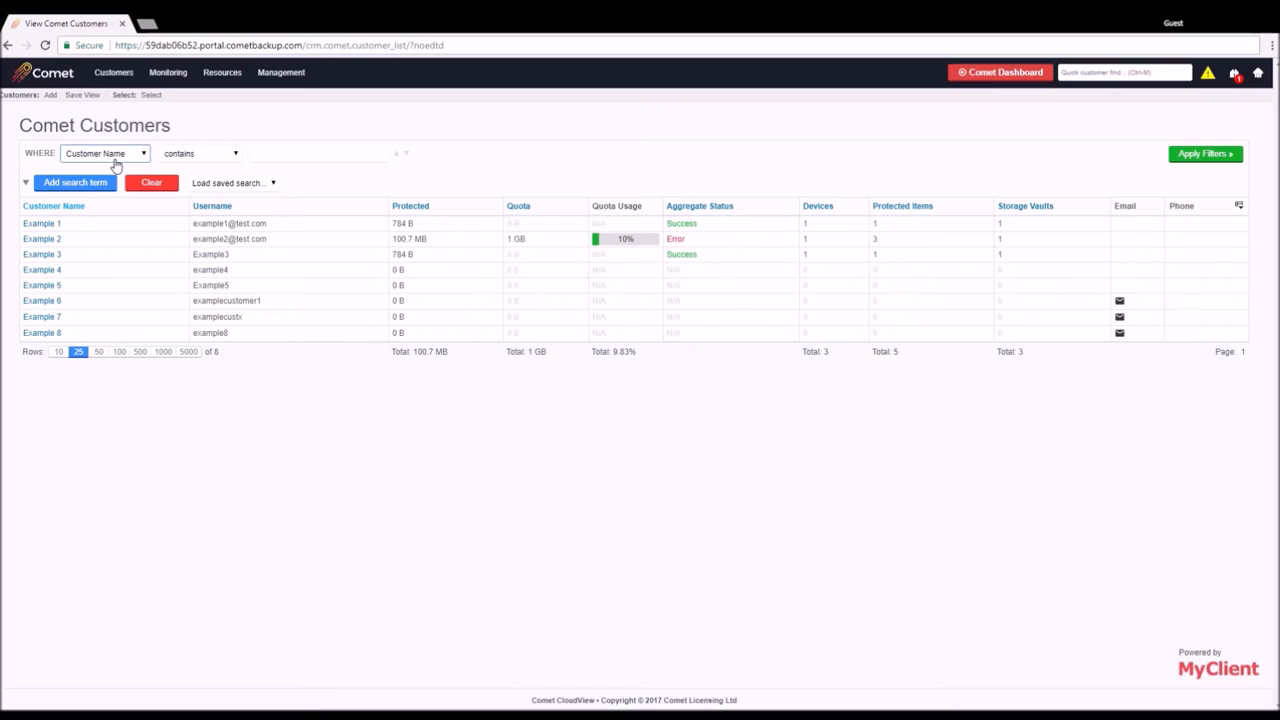
pyautogui.moveTo(256, 190)
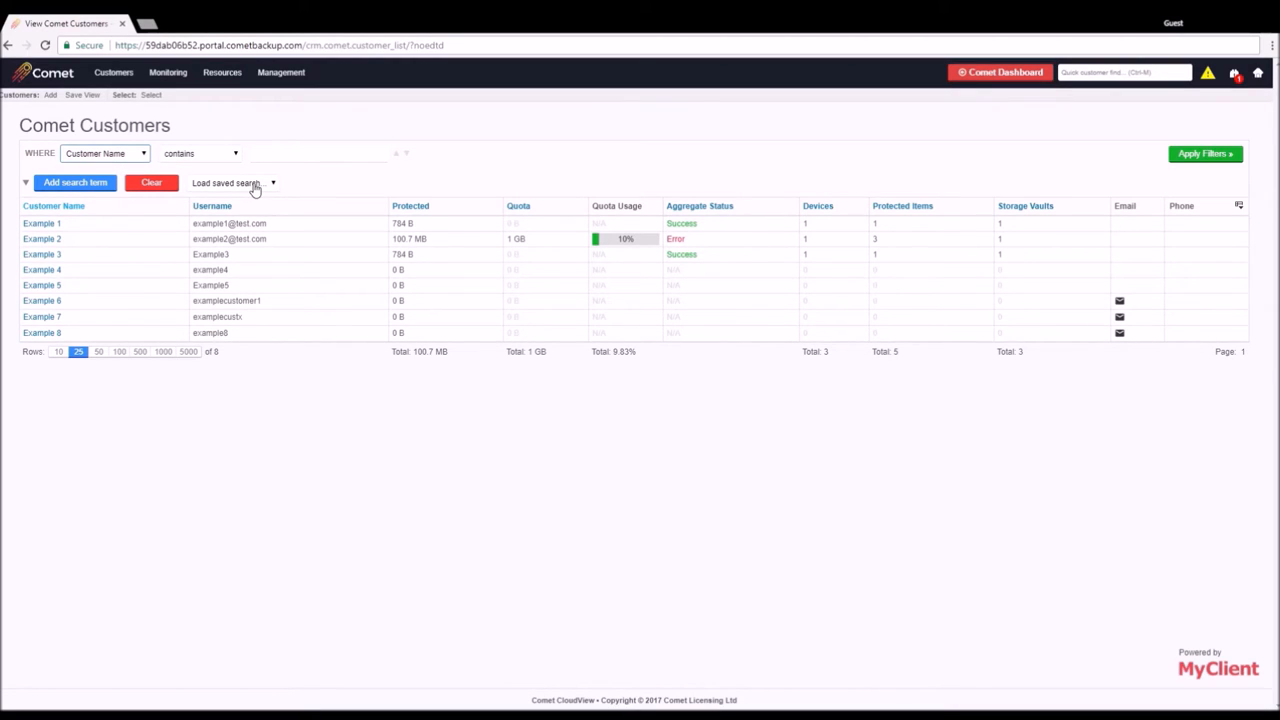
pyautogui.moveTo(312, 190)
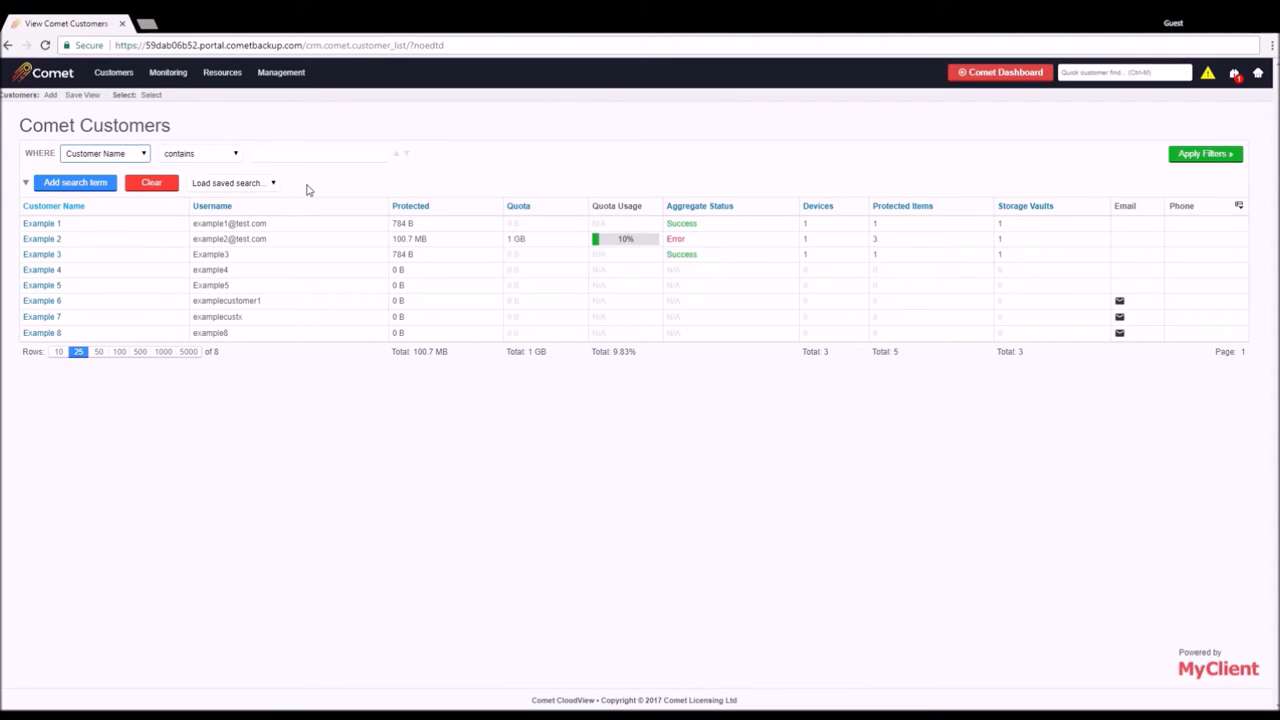
pyautogui.moveTo(92, 238)
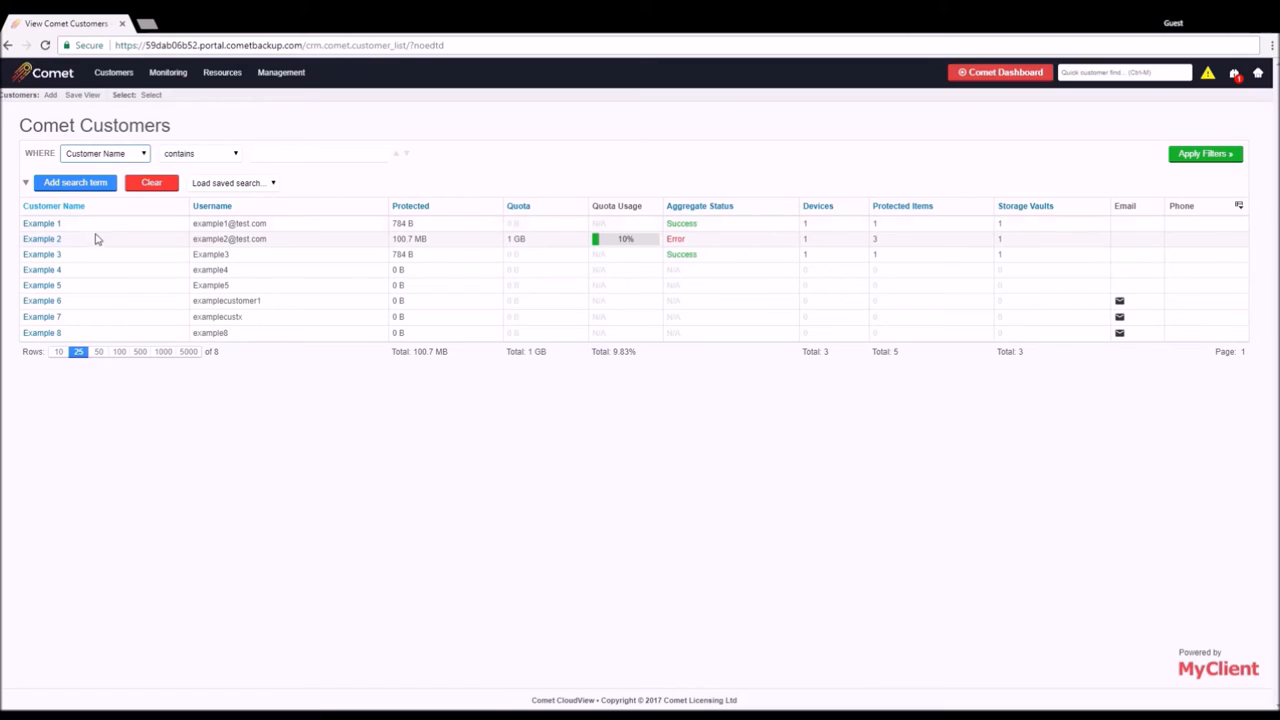
# View the Event Log of per-customer backup job statuses, then pull down the Monitoring report list.
pyautogui.click(168, 72)
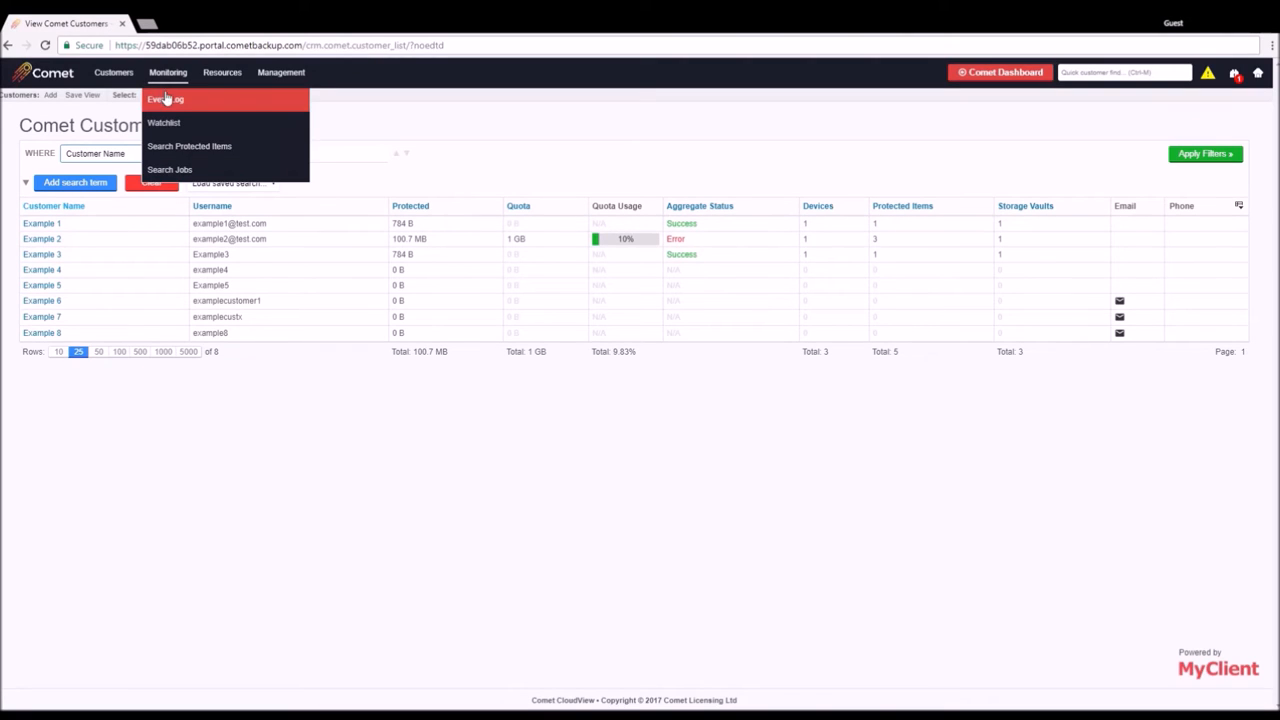
pyautogui.click(164, 100)
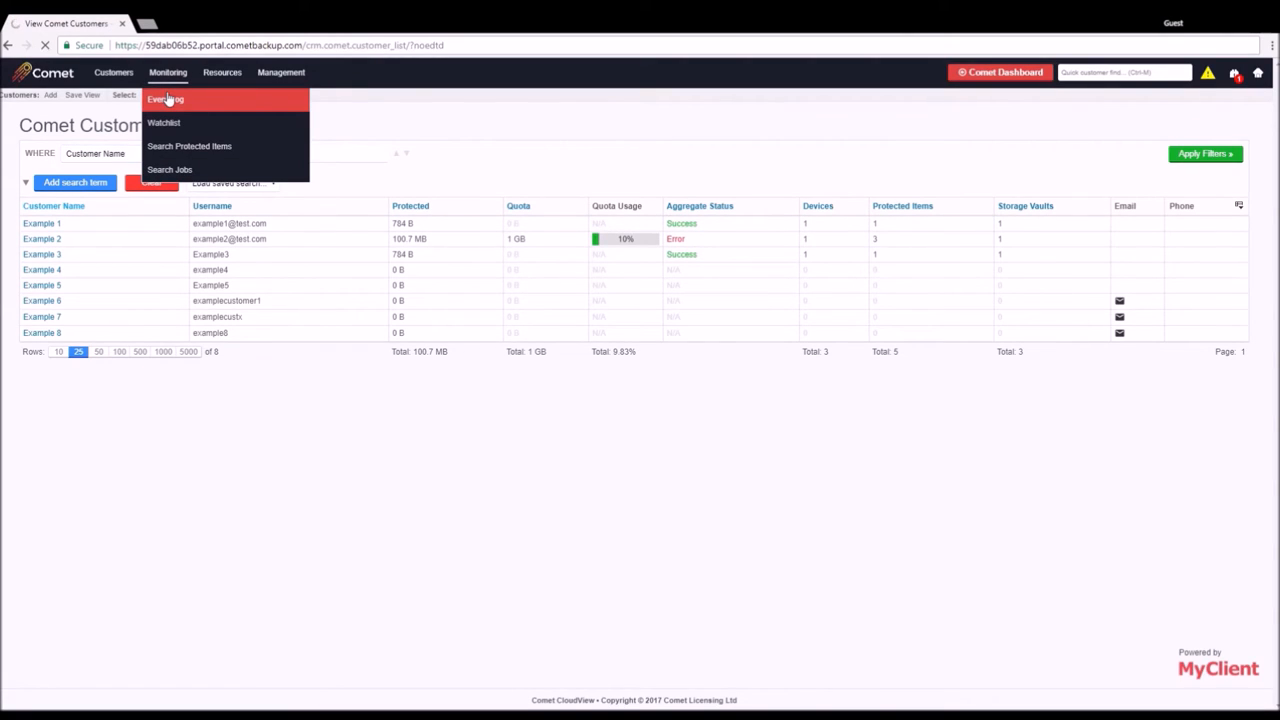
pyautogui.click(164, 100)
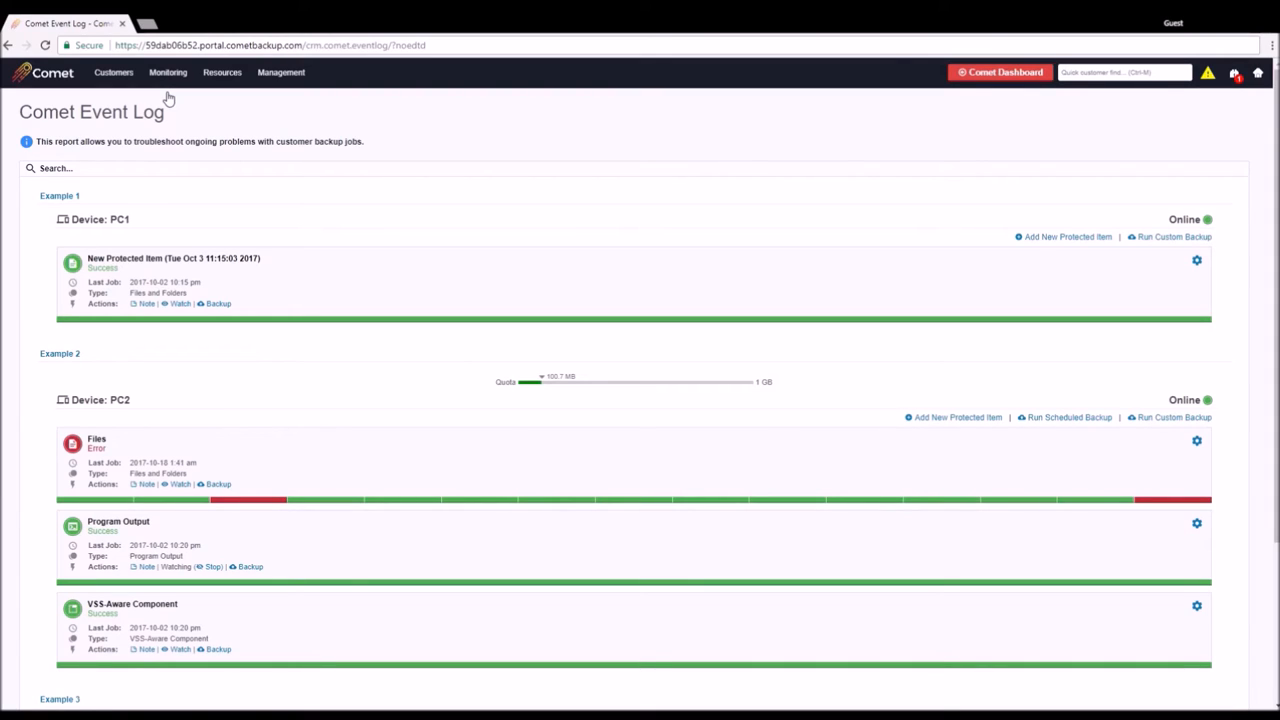
pyautogui.click(168, 72)
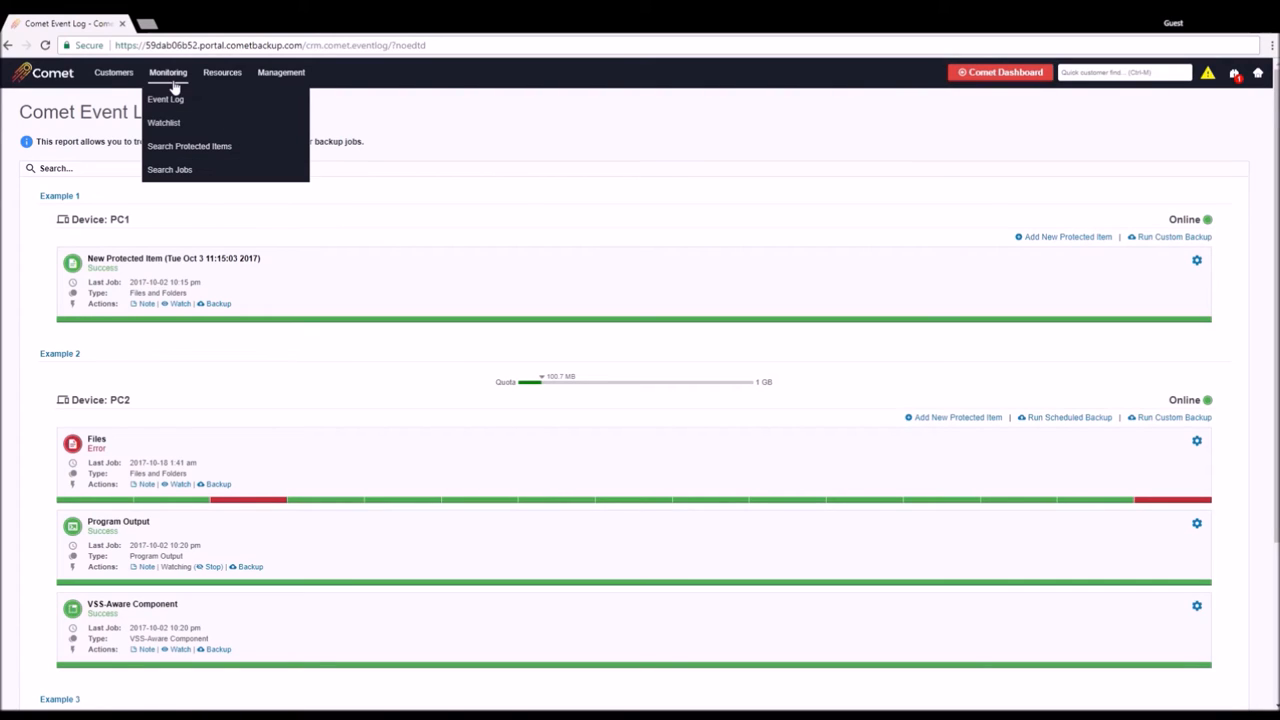
pyautogui.moveTo(196, 122)
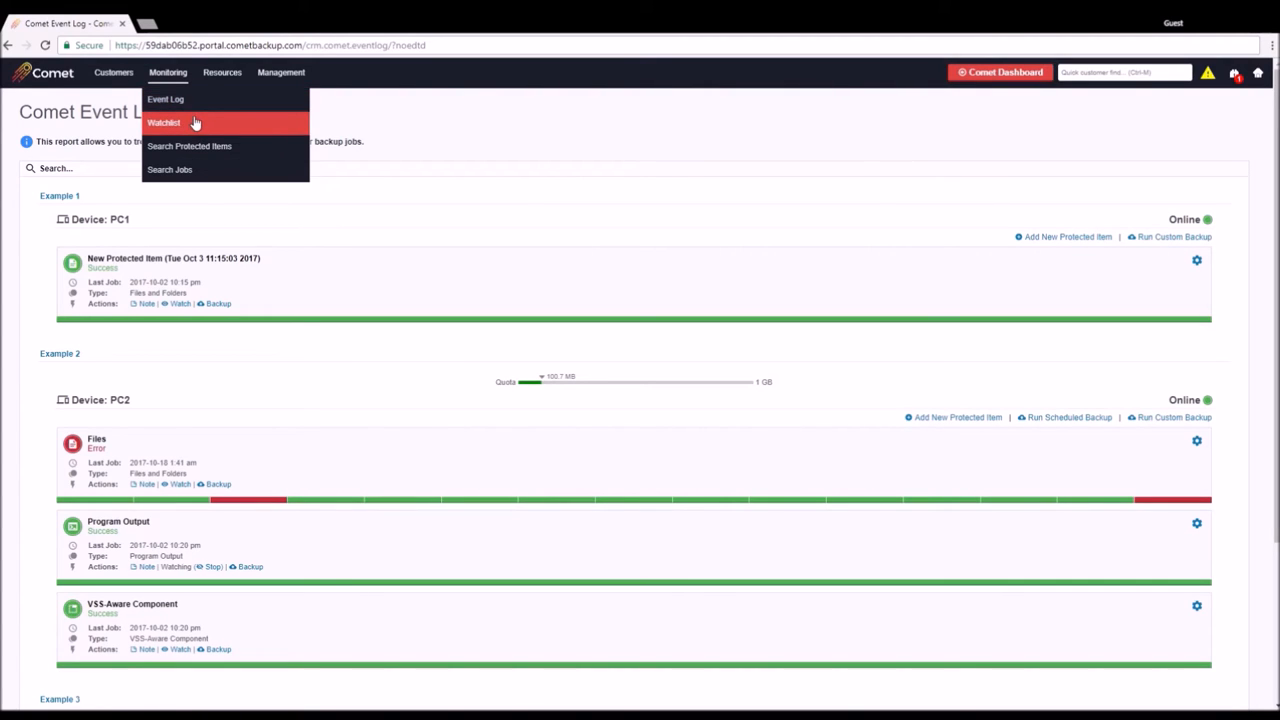
# Show the Watchlist report and the quick watchlist summary, then go to customer Example 2's details.
pyautogui.click(164, 122)
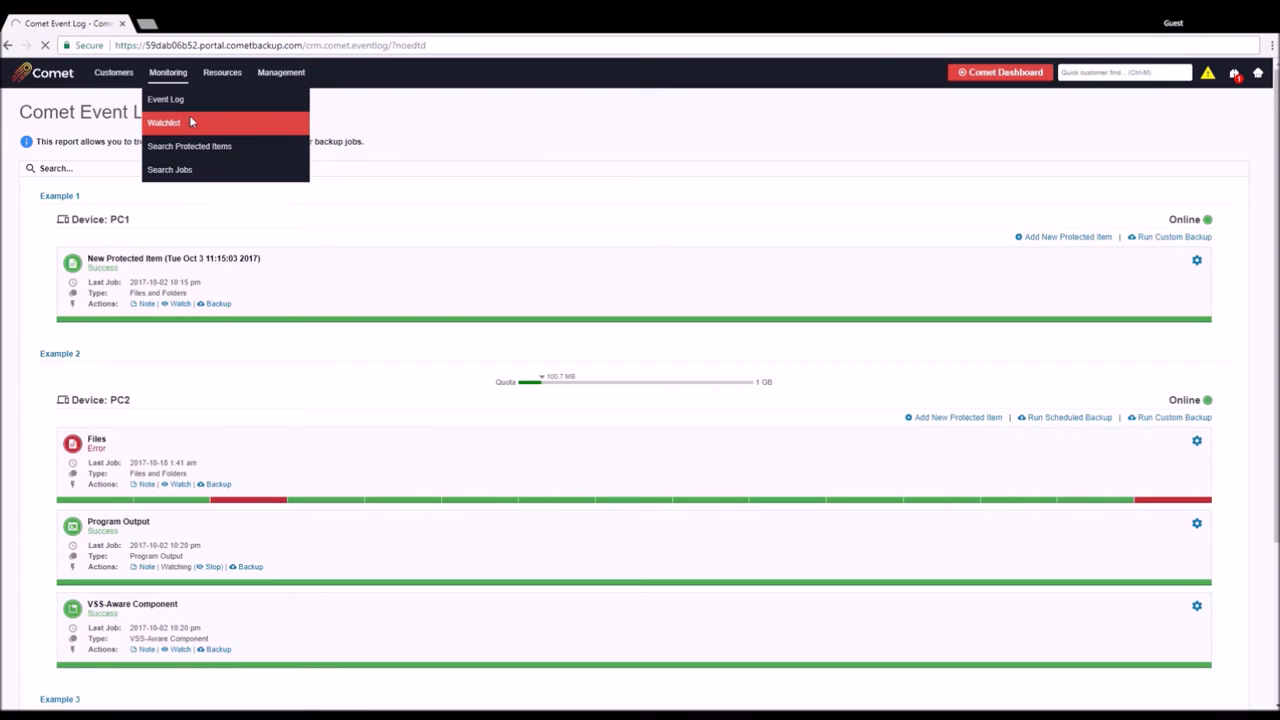
pyautogui.click(164, 122)
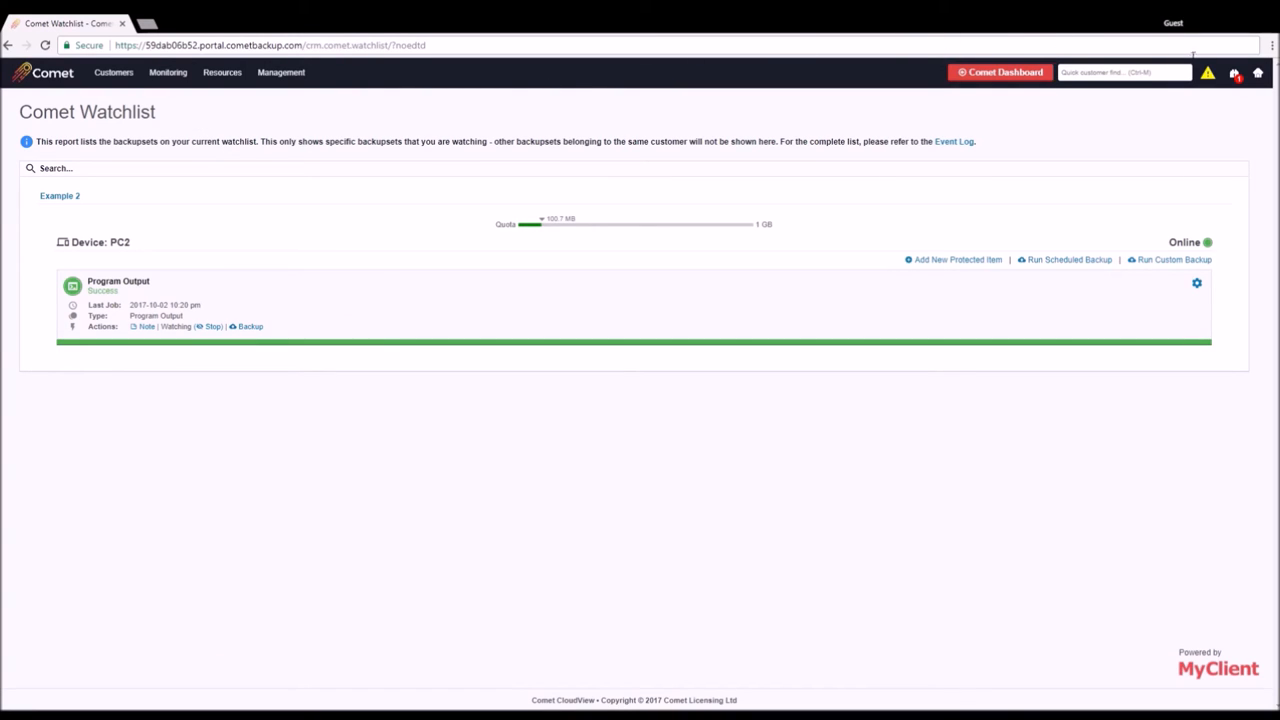
pyautogui.click(1232, 72)
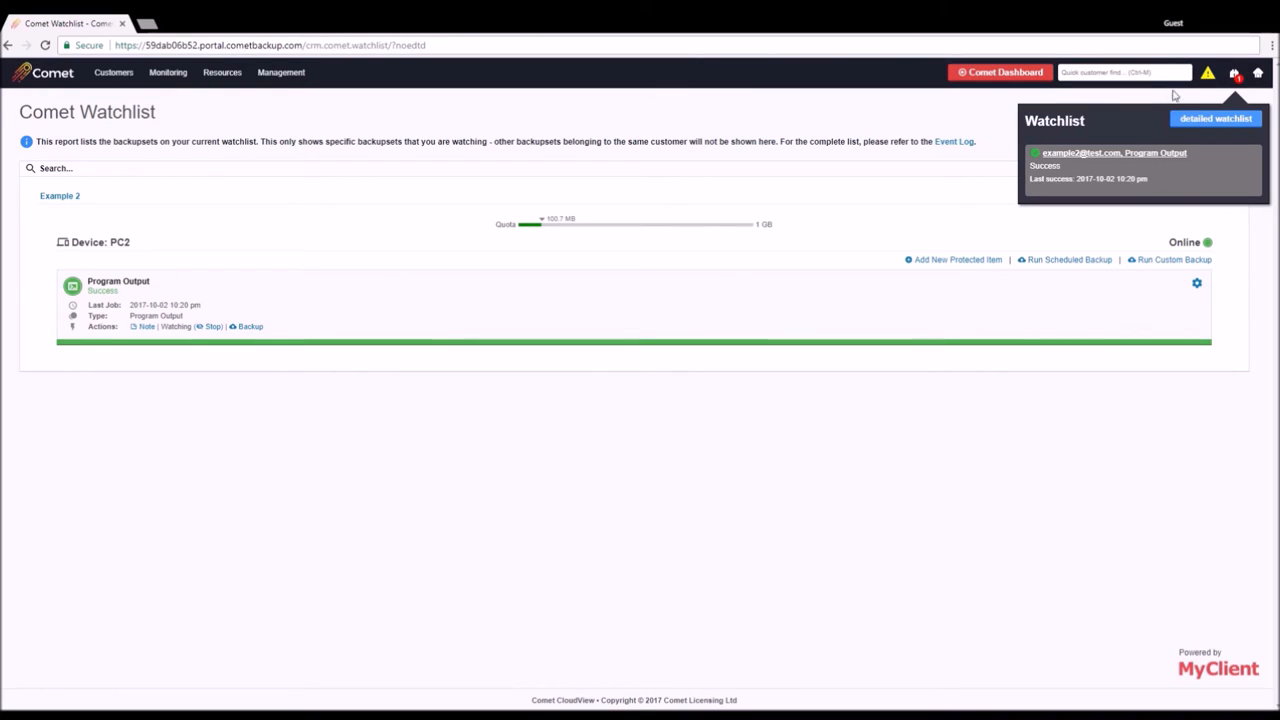
pyautogui.moveTo(884, 228)
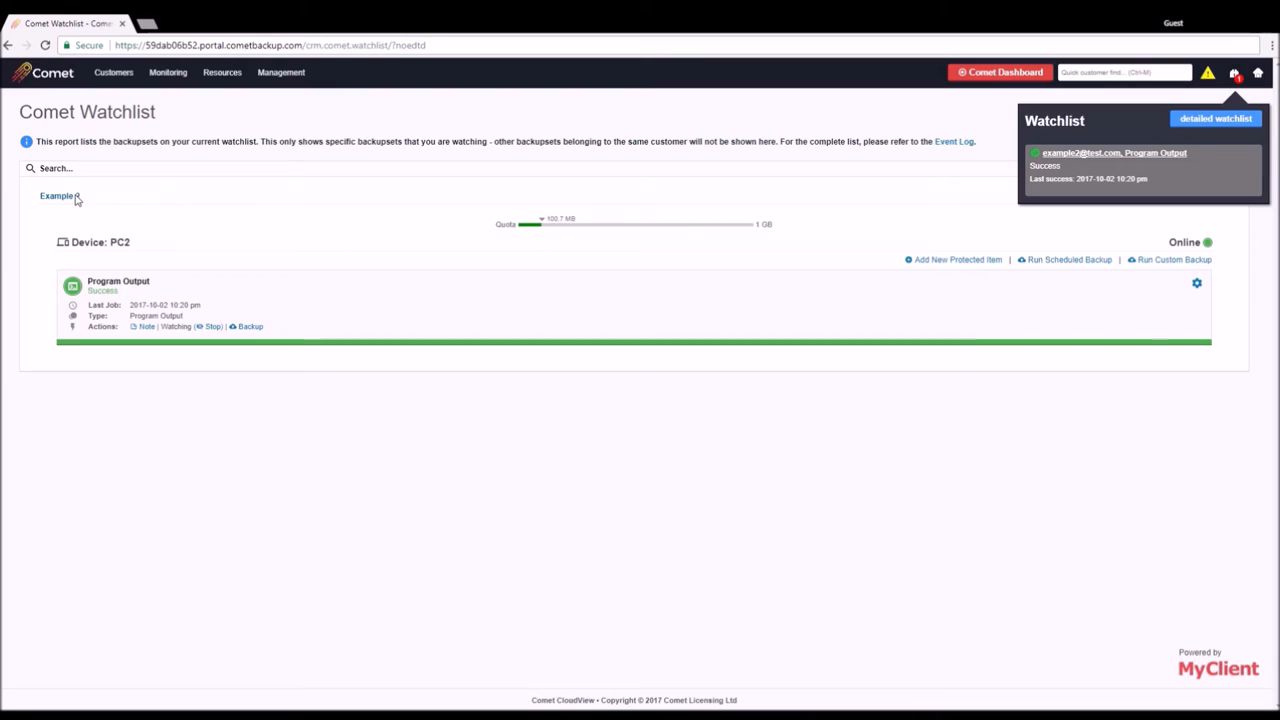
pyautogui.click(1114, 152)
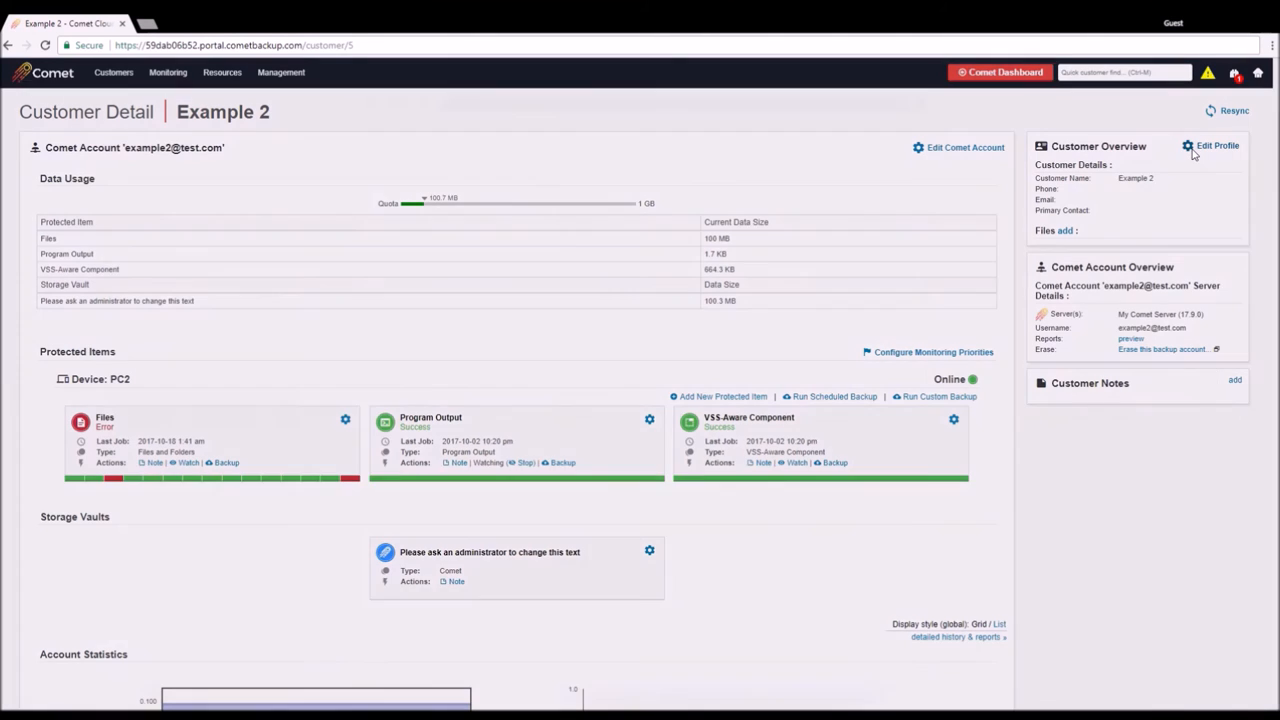
# Bring up Example 2's profile editor, close it without changes and review the page below.
pyautogui.click(1216, 144)
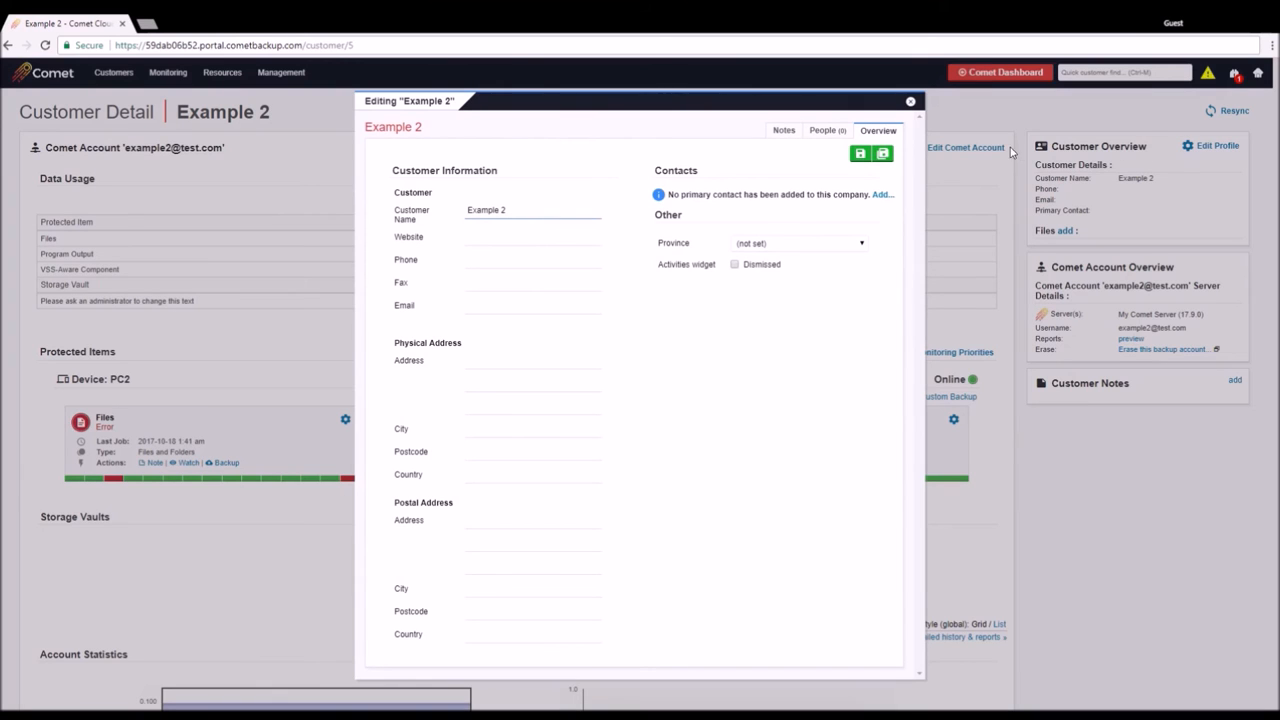
pyautogui.click(910, 100)
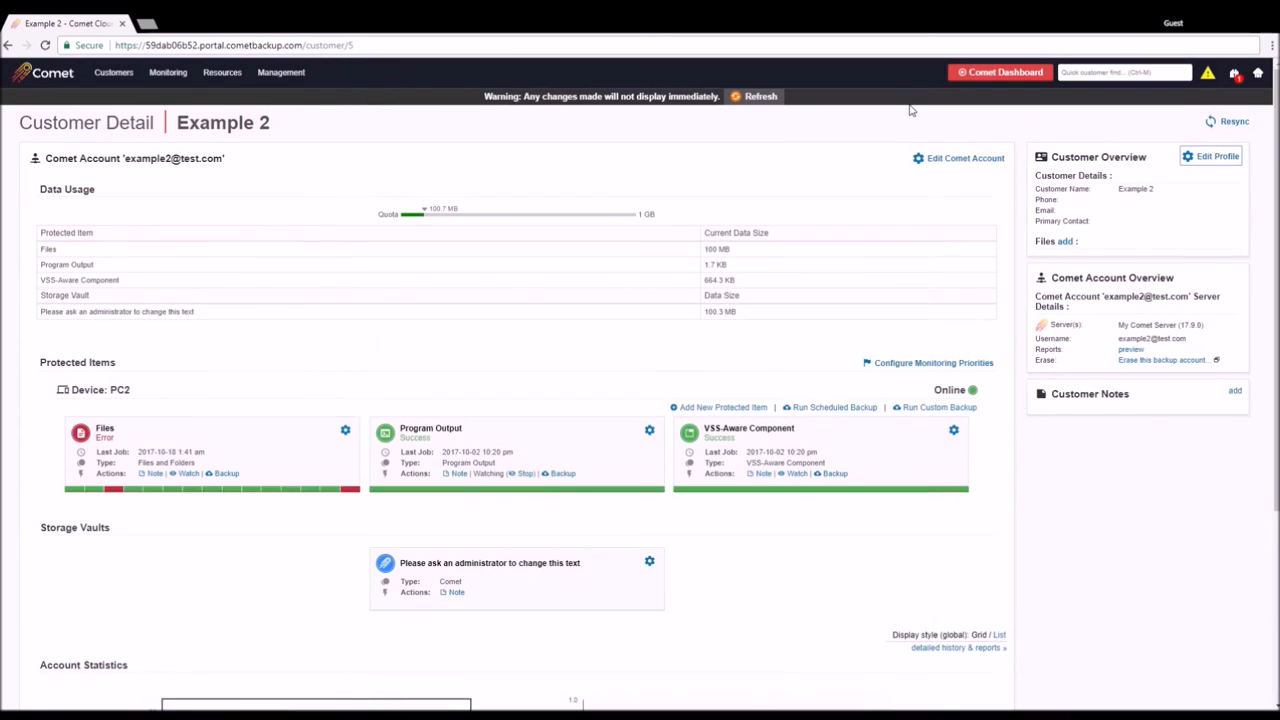
pyautogui.scroll(-3)
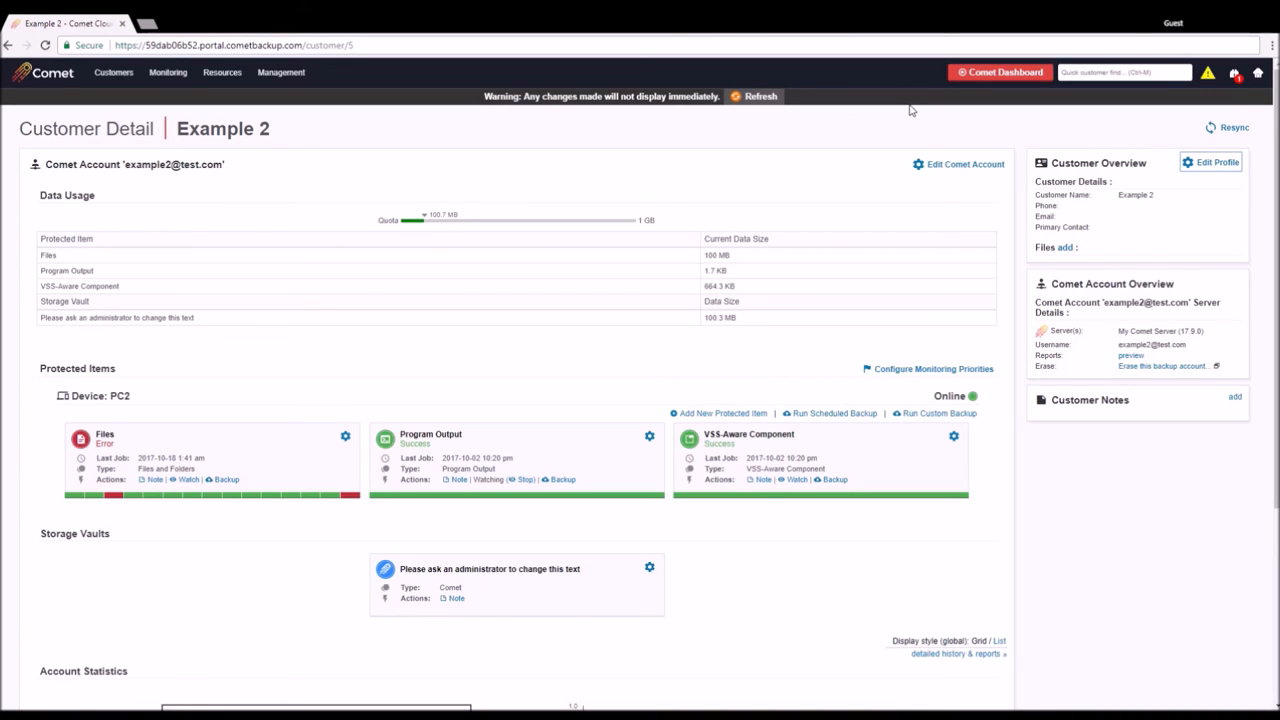
pyautogui.moveTo(848, 204)
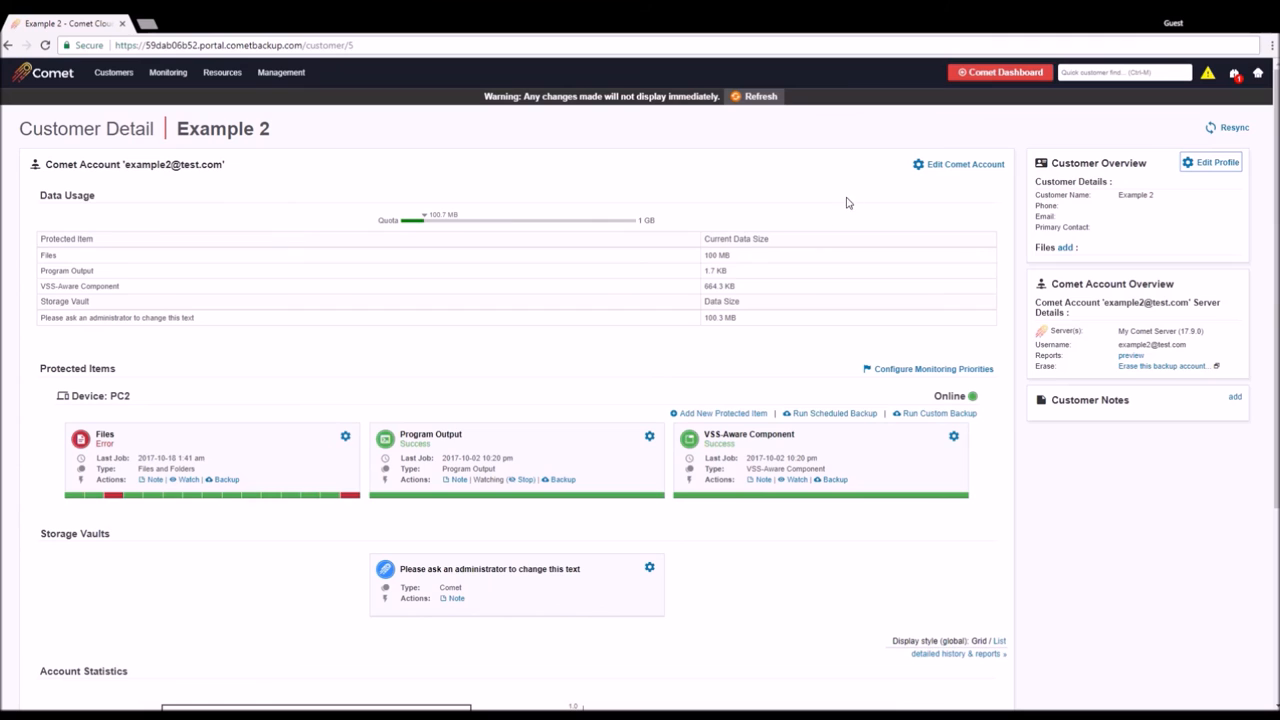
pyautogui.moveTo(756, 400)
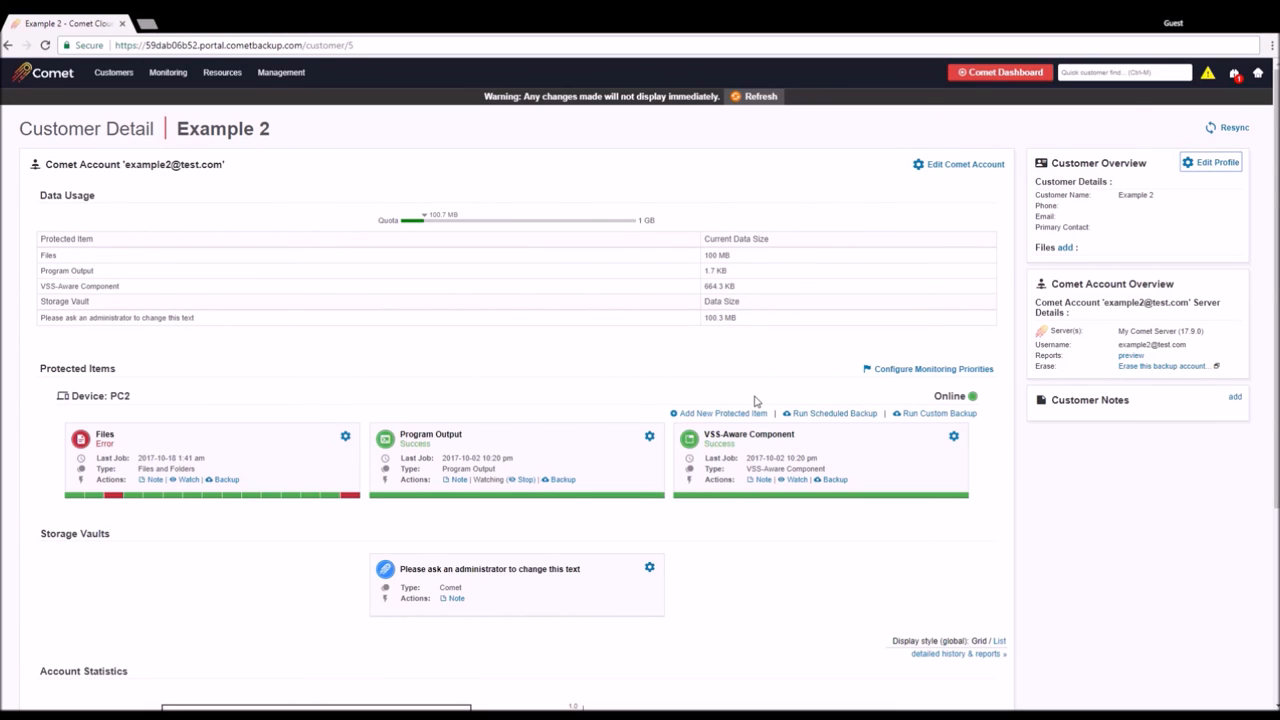
pyautogui.scroll(-3)
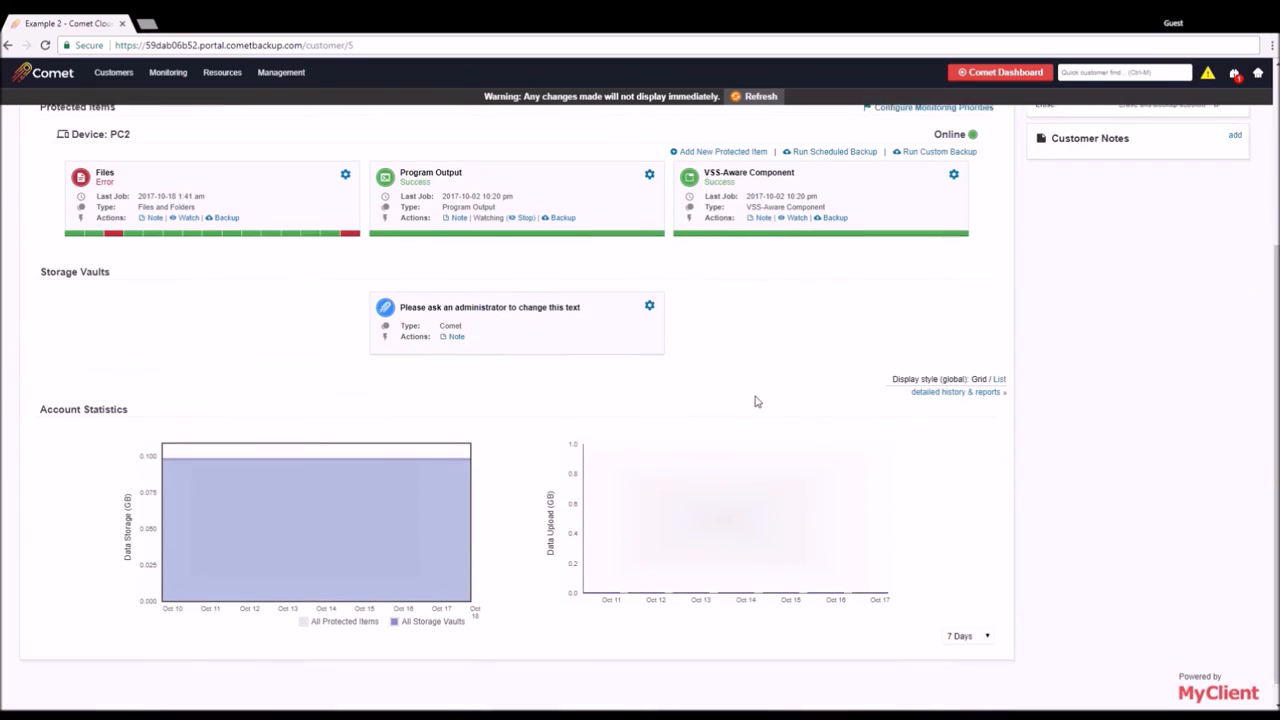
pyautogui.scroll(3)
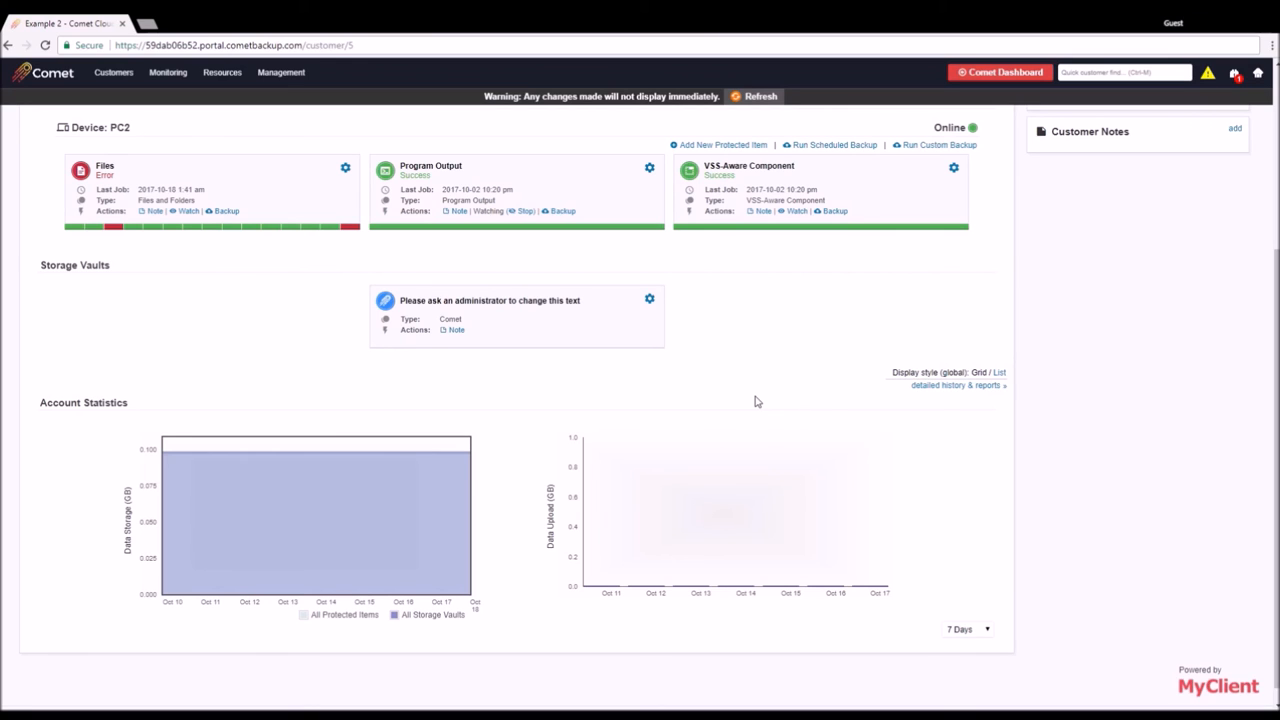
pyautogui.moveTo(72, 100)
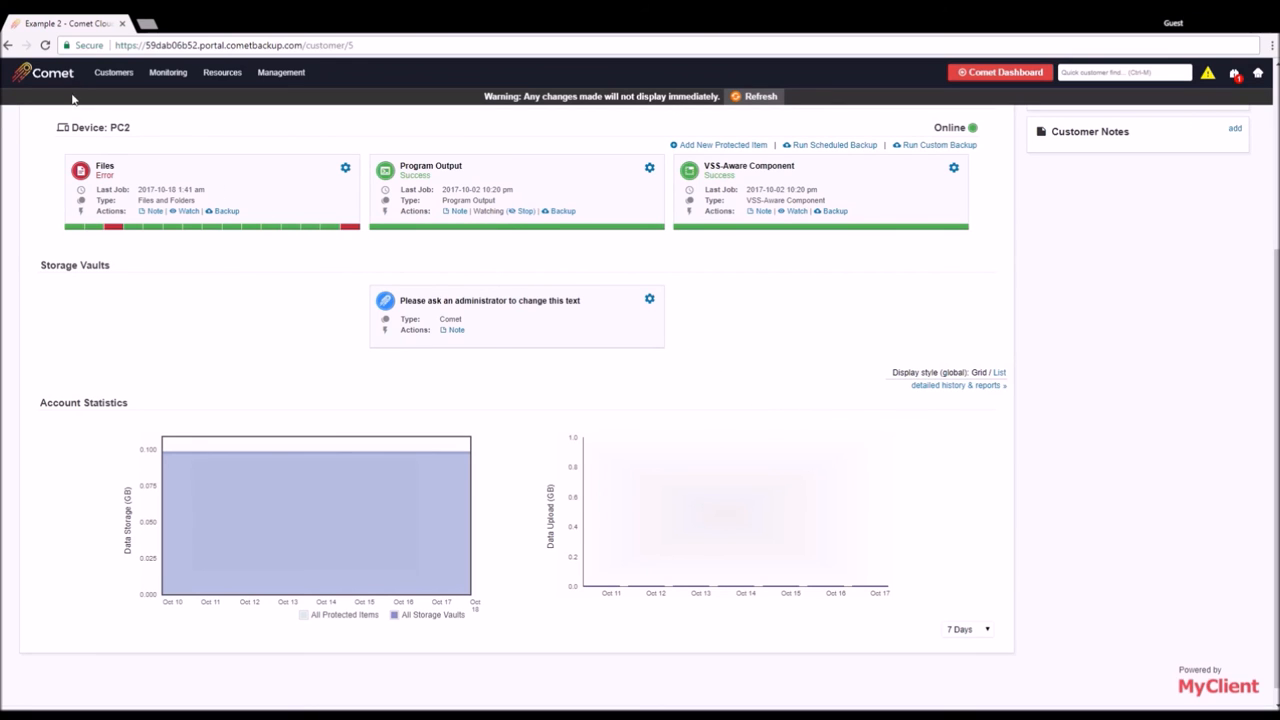
# Return home, follow the Activate Comet CloudView prompt, then switch back to the Comet Dashboard.
pyautogui.click(44, 72)
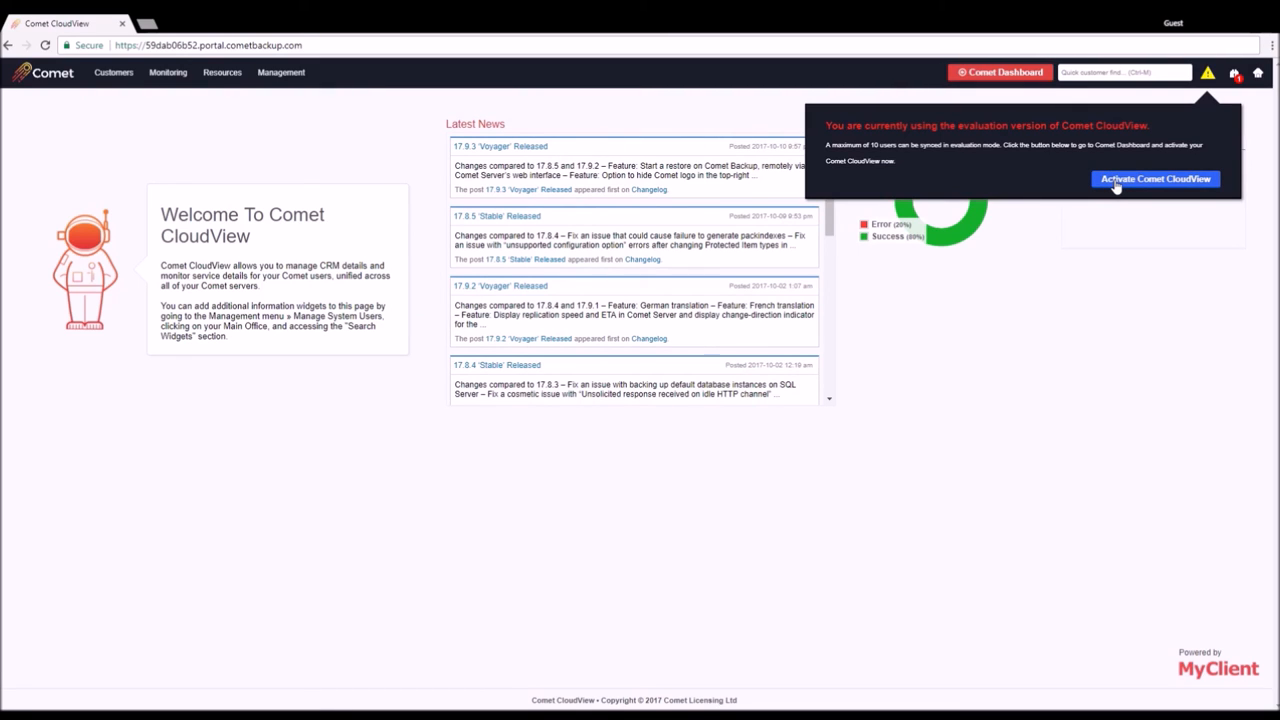
pyautogui.click(1156, 180)
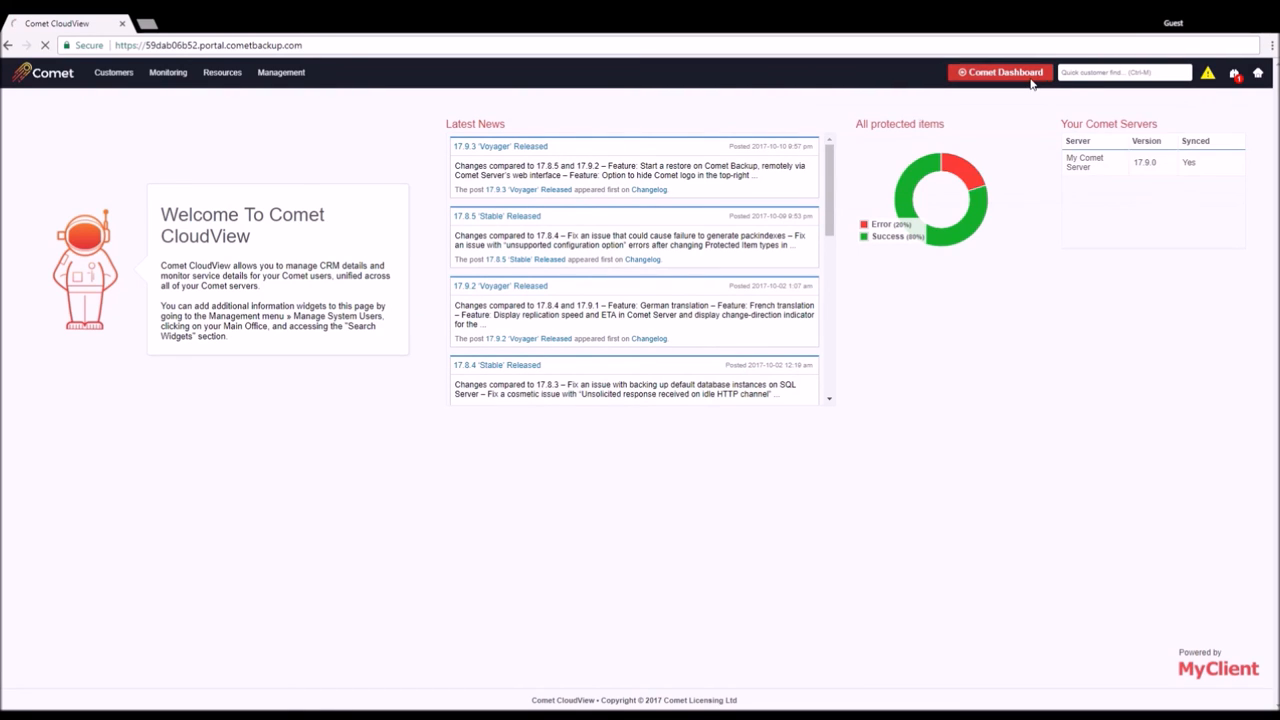
pyautogui.click(1000, 72)
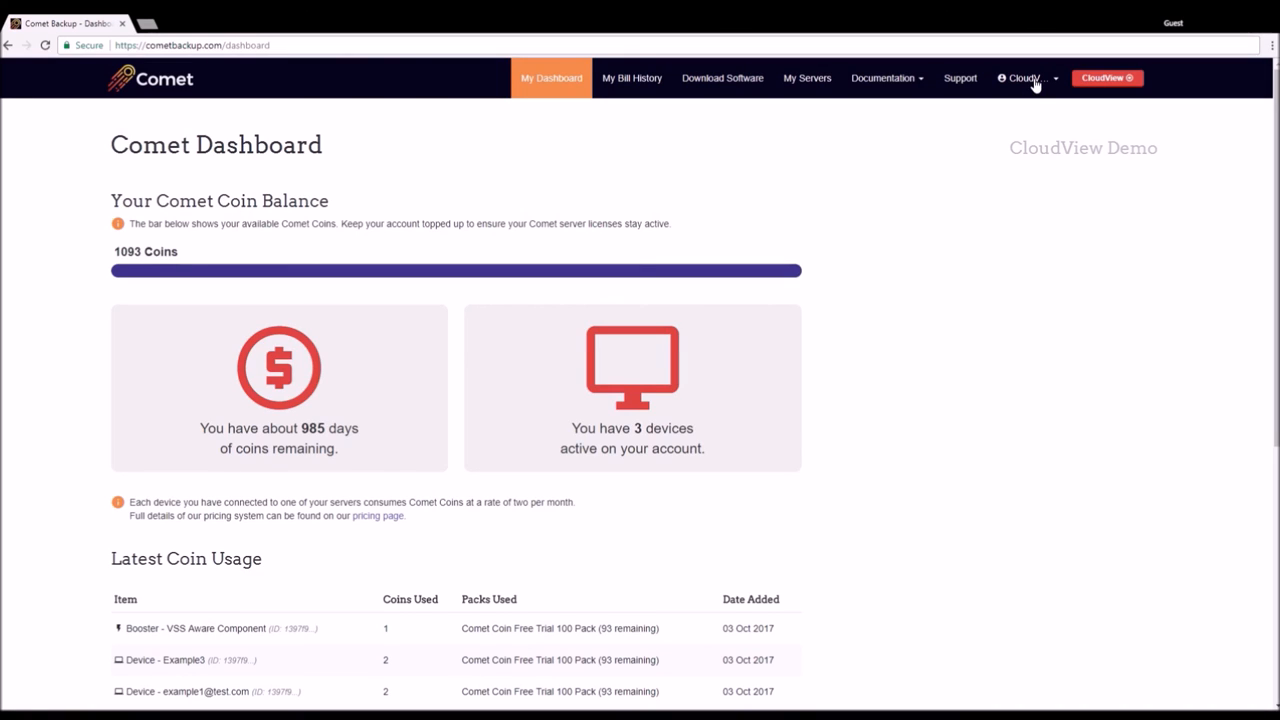